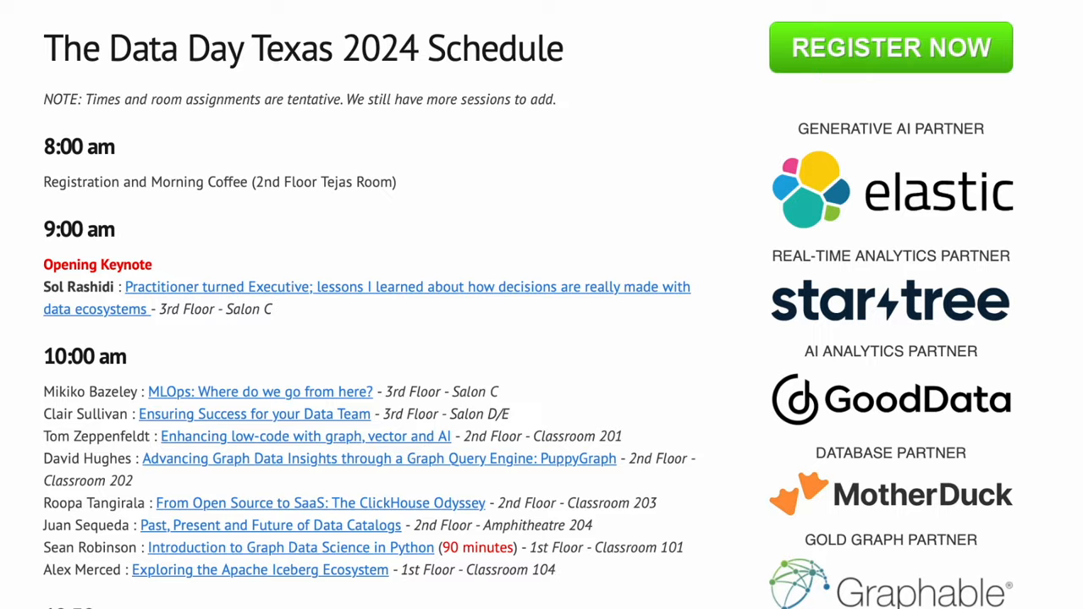
# - Scroll through the Data Day Texas 2024 schedule and speakers pages
pyautogui.scroll(-3)
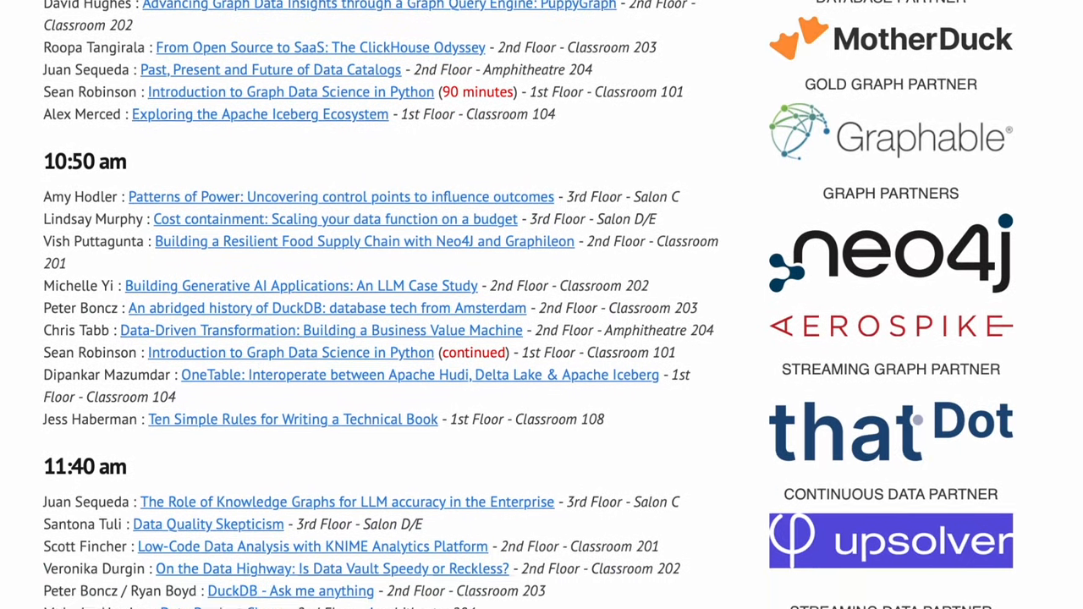
pyautogui.scroll(-3)
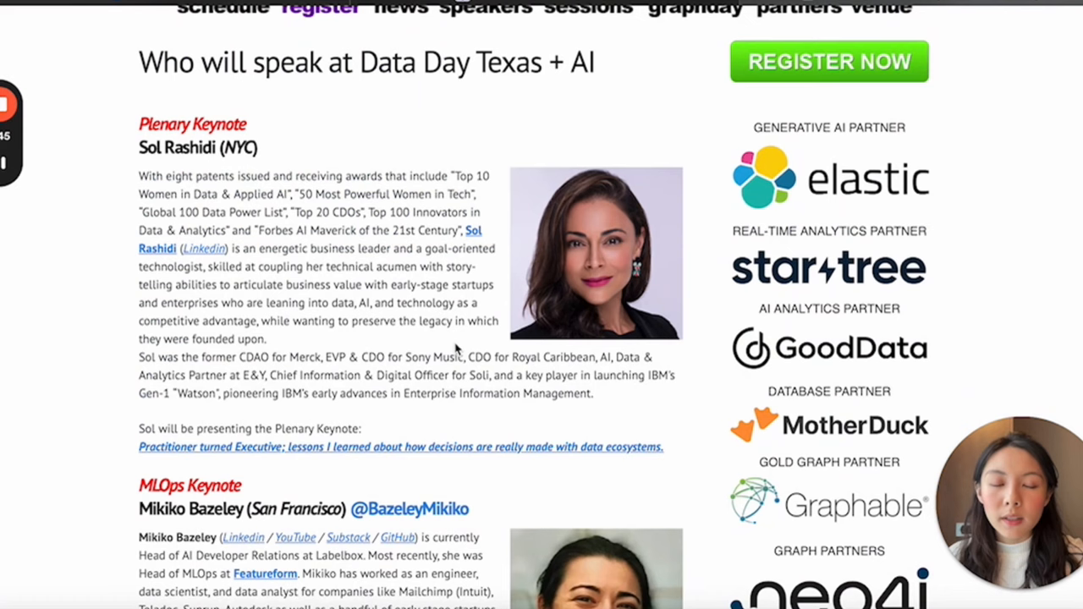
pyautogui.scroll(-3)
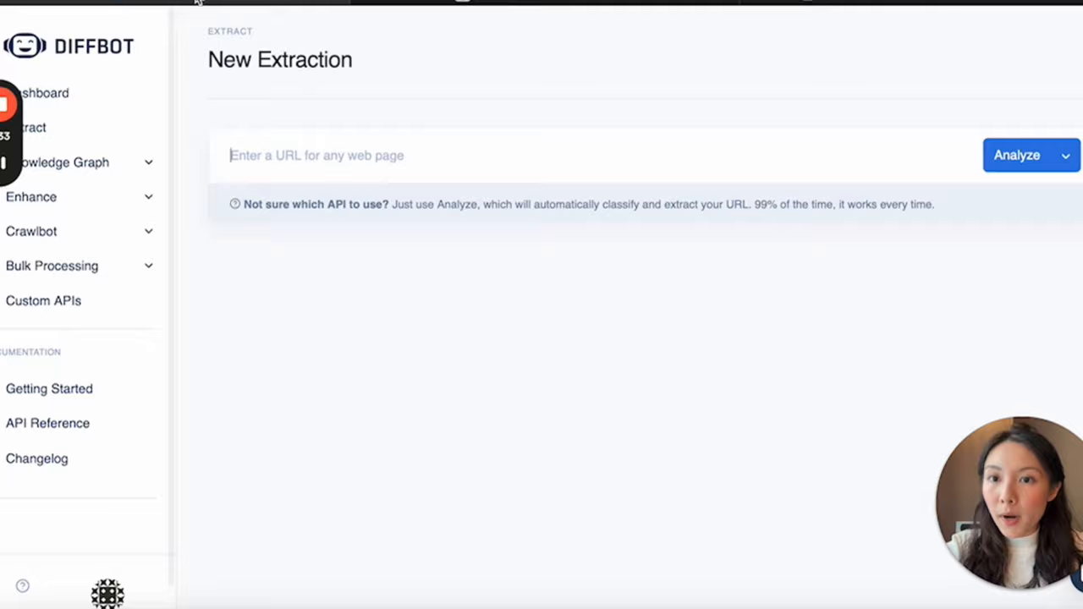
pyautogui.write('https://datadaytexas.com/2024/speakers')
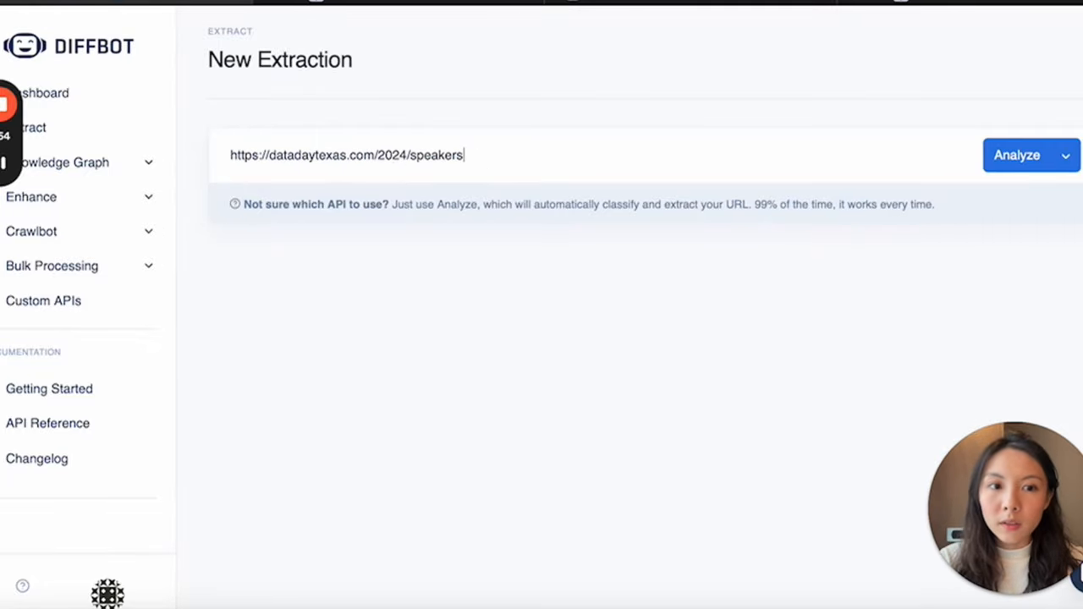
pyautogui.click(1016, 156)
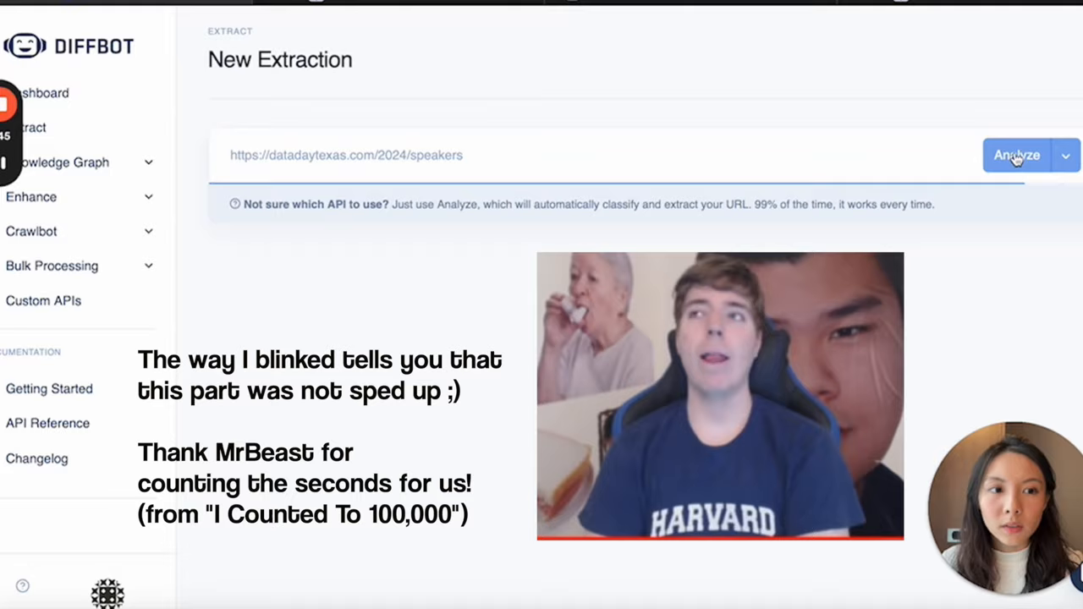
pyautogui.click(1016, 156)
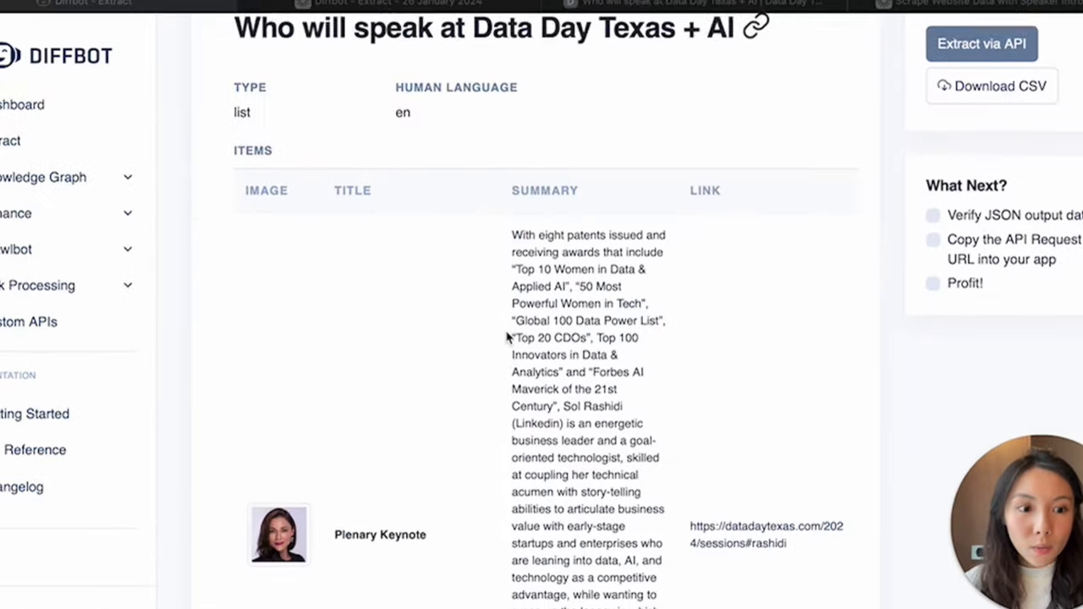
pyautogui.scroll(3)
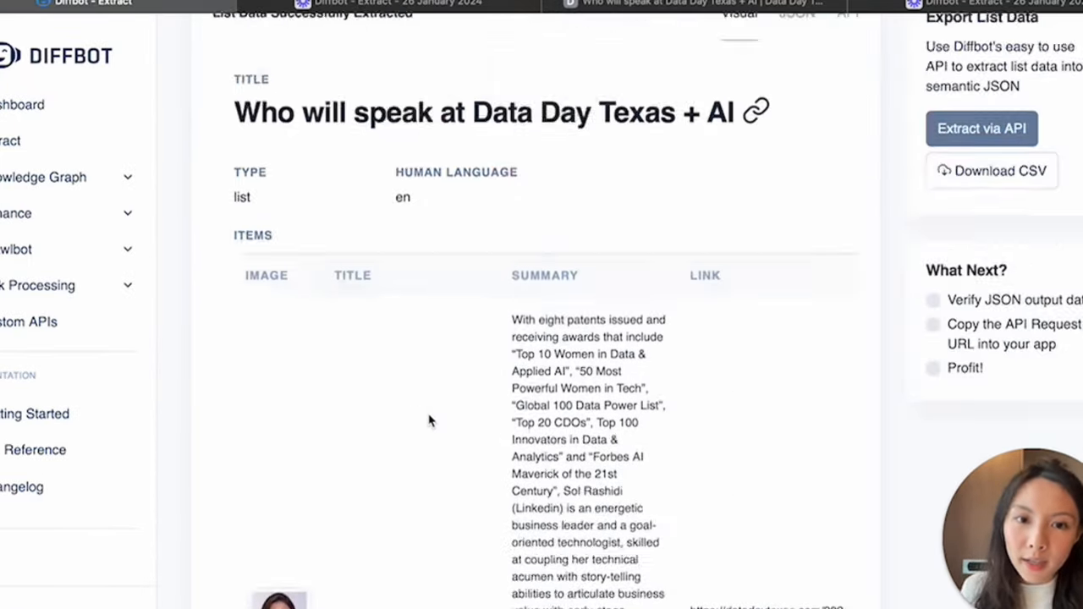
pyautogui.scroll(-3)
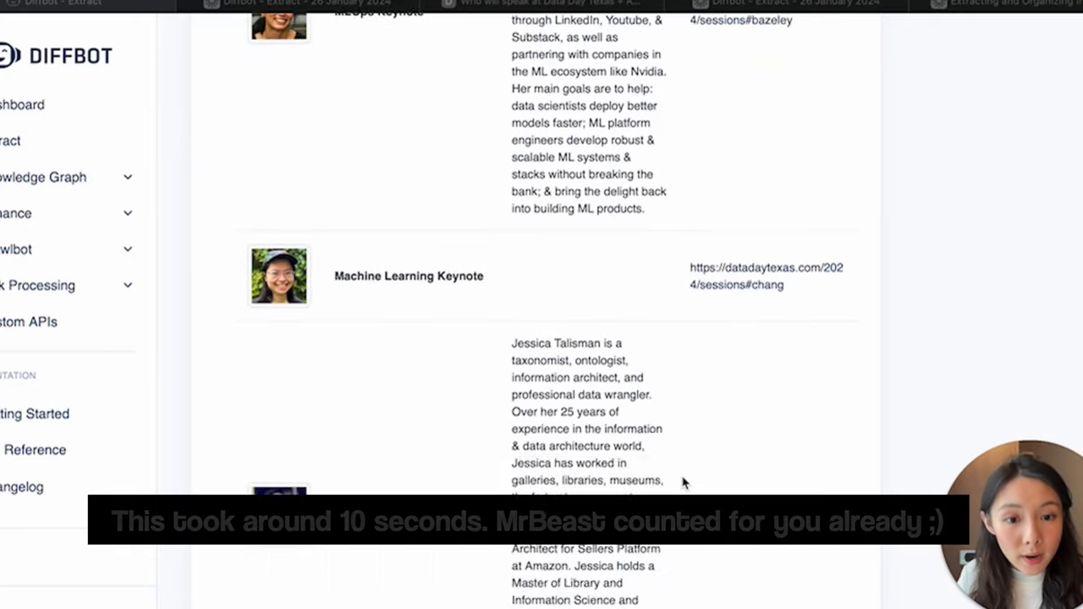
pyautogui.scroll(3)
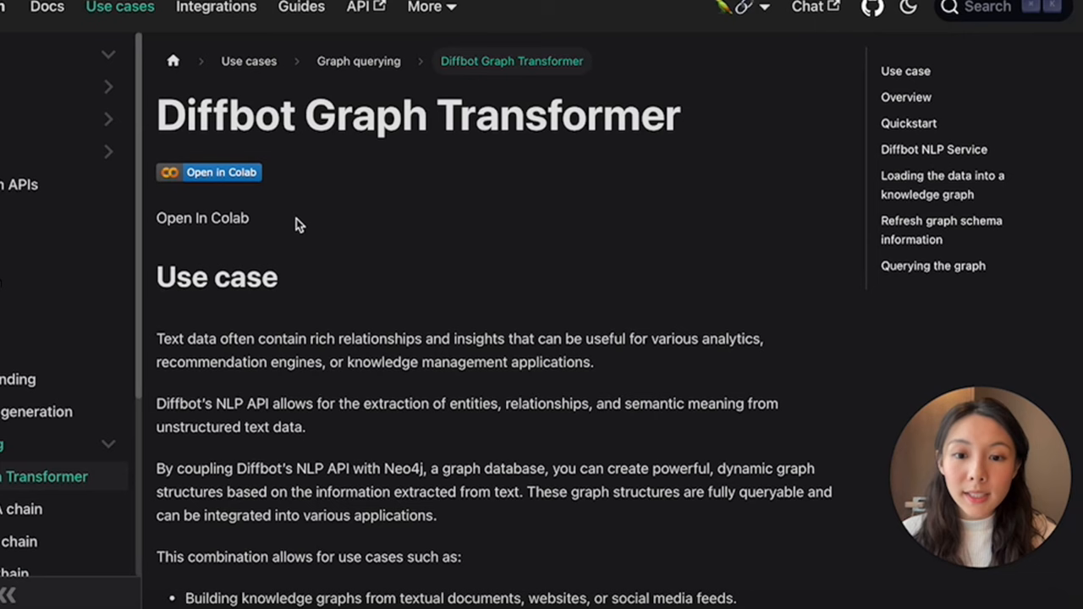
pyautogui.doubleClick(228, 115)
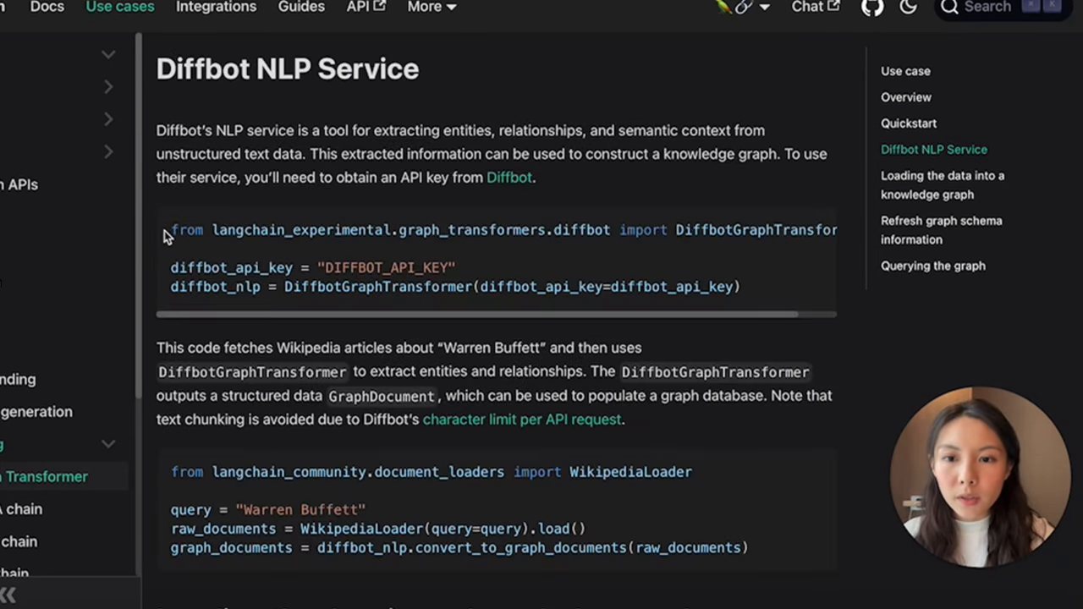
pyautogui.scroll(-3)
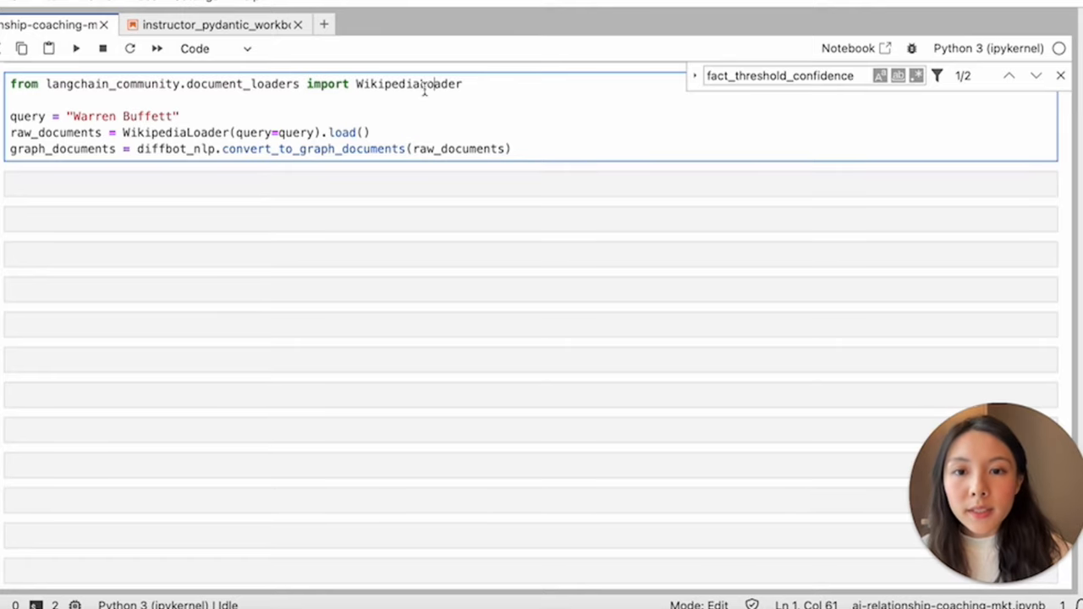
pyautogui.doubleClick(409, 85)
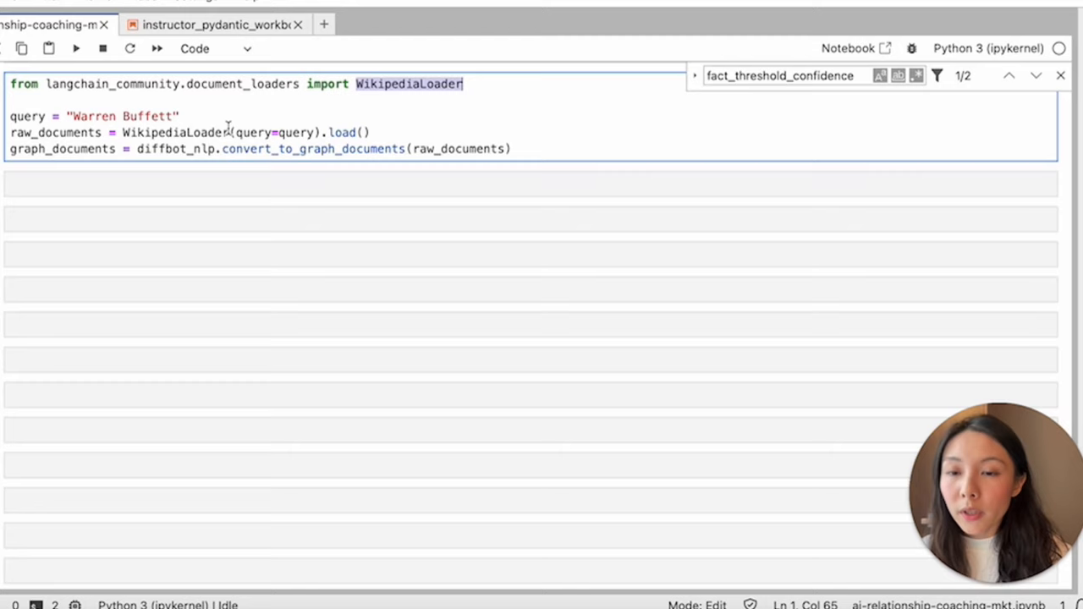
pyautogui.moveTo(541, 177)
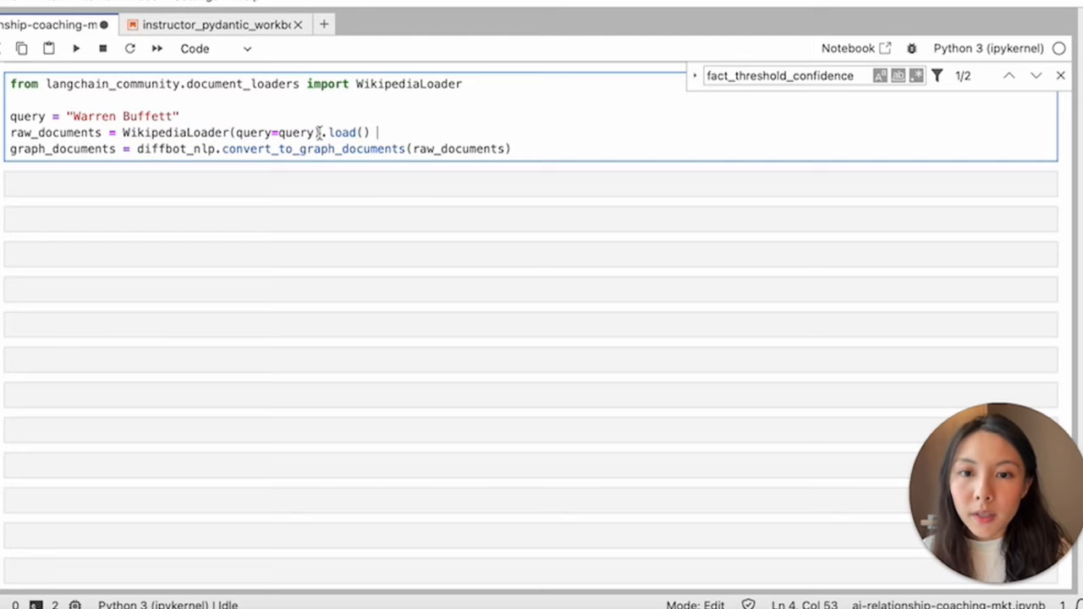
pyautogui.write('#docum')
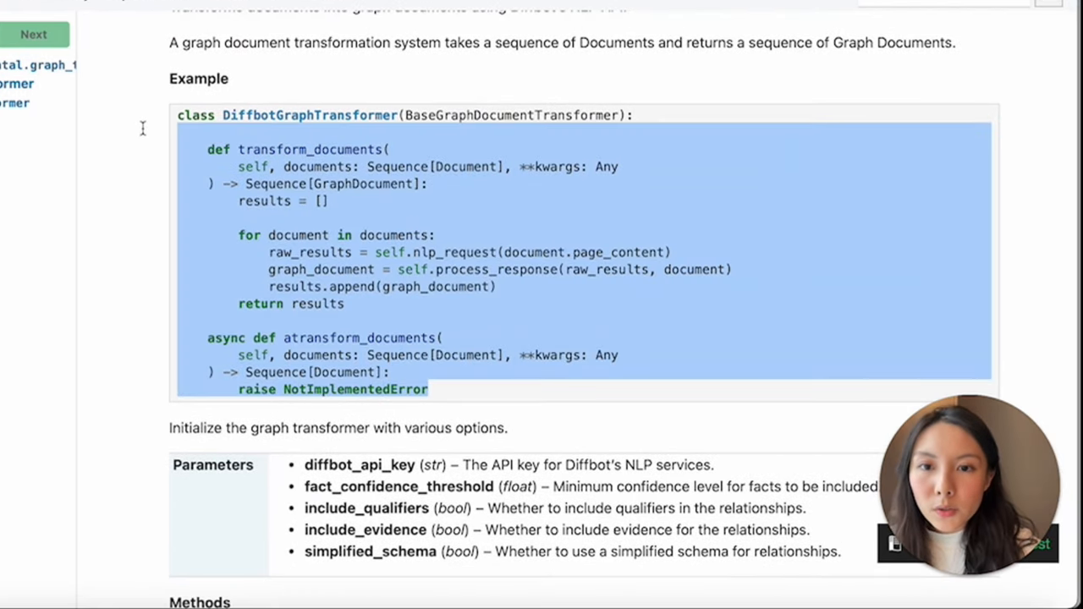
pyautogui.scroll(-3)
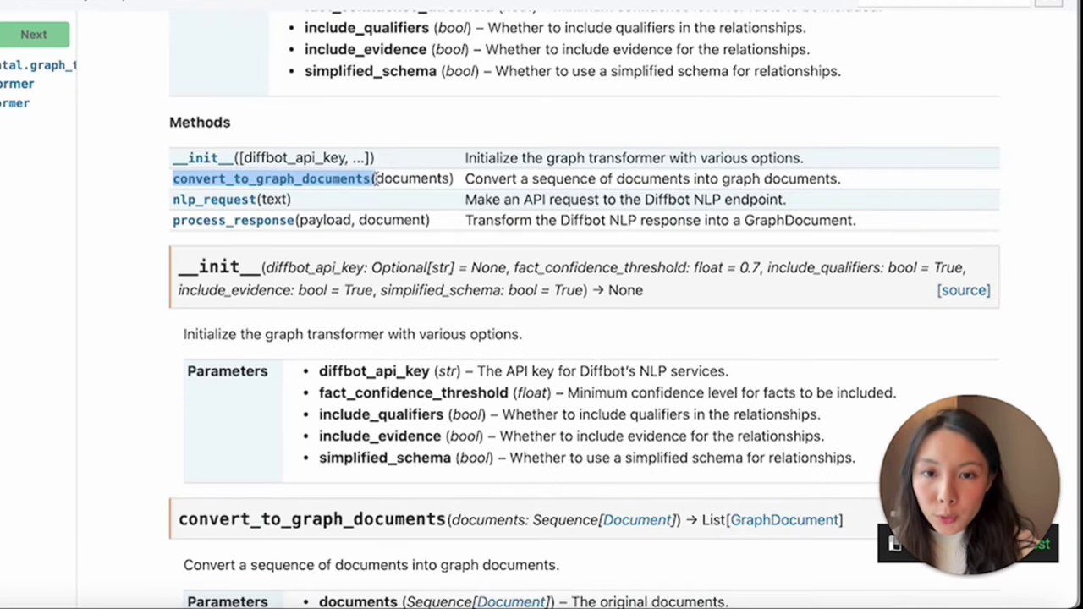
pyautogui.doubleClick(413, 180)
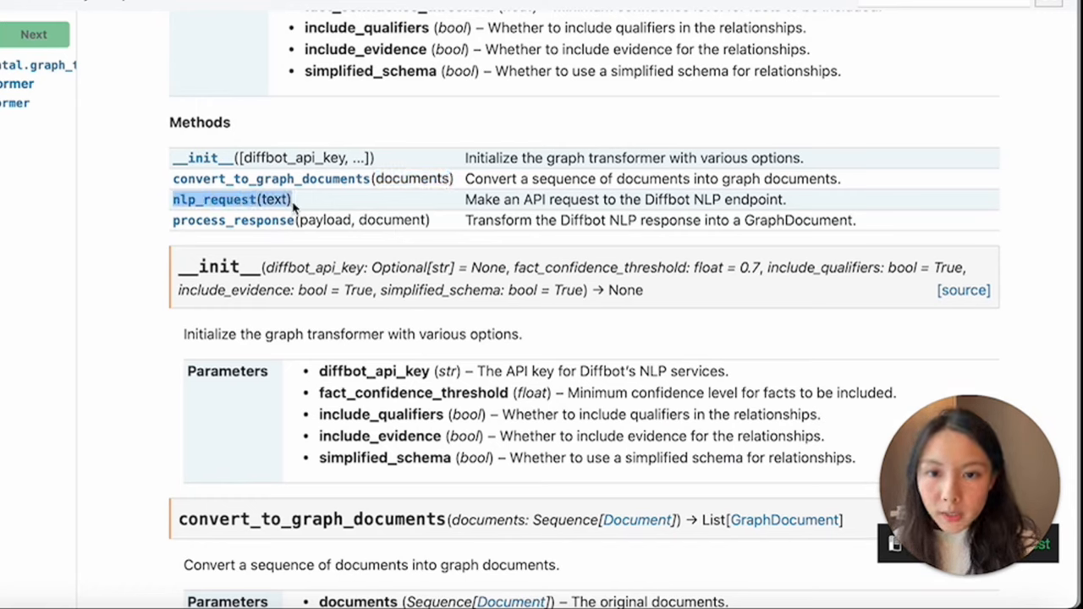
pyautogui.moveTo(161, 210)
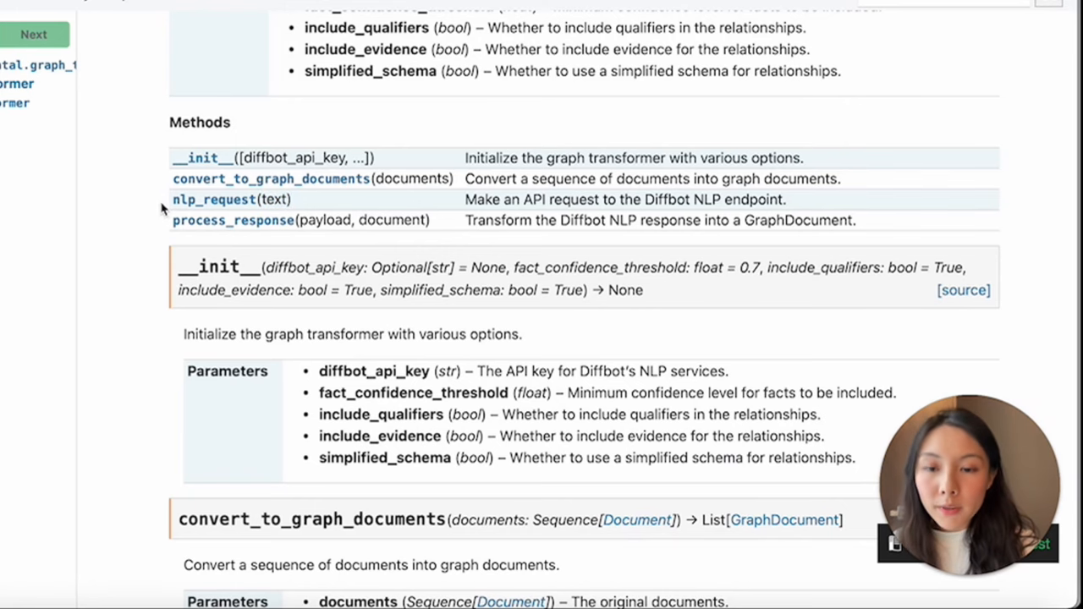
pyautogui.scroll(-3)
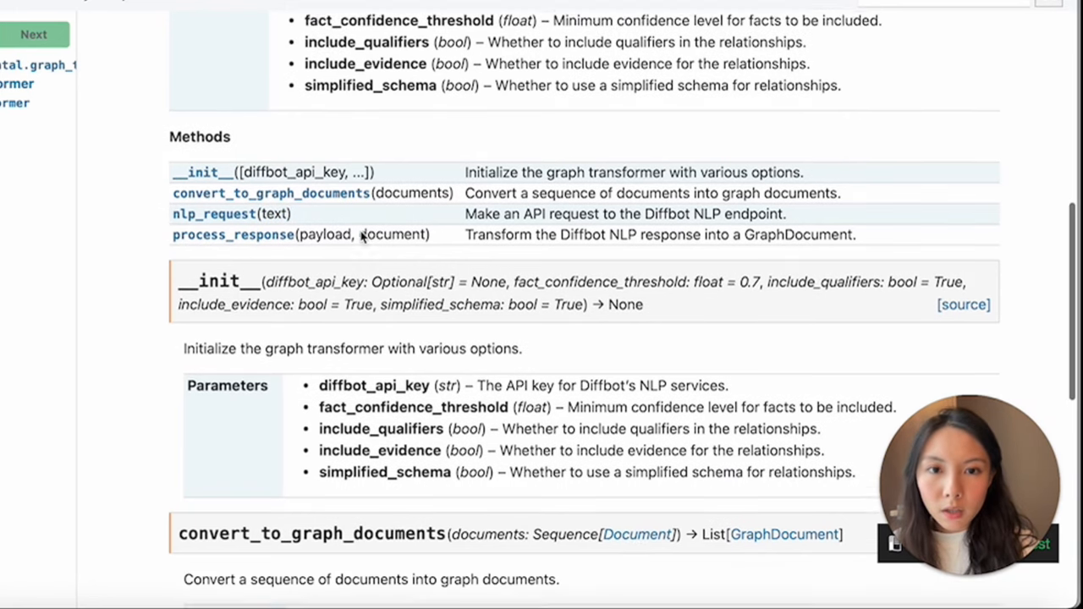
pyautogui.scroll(3)
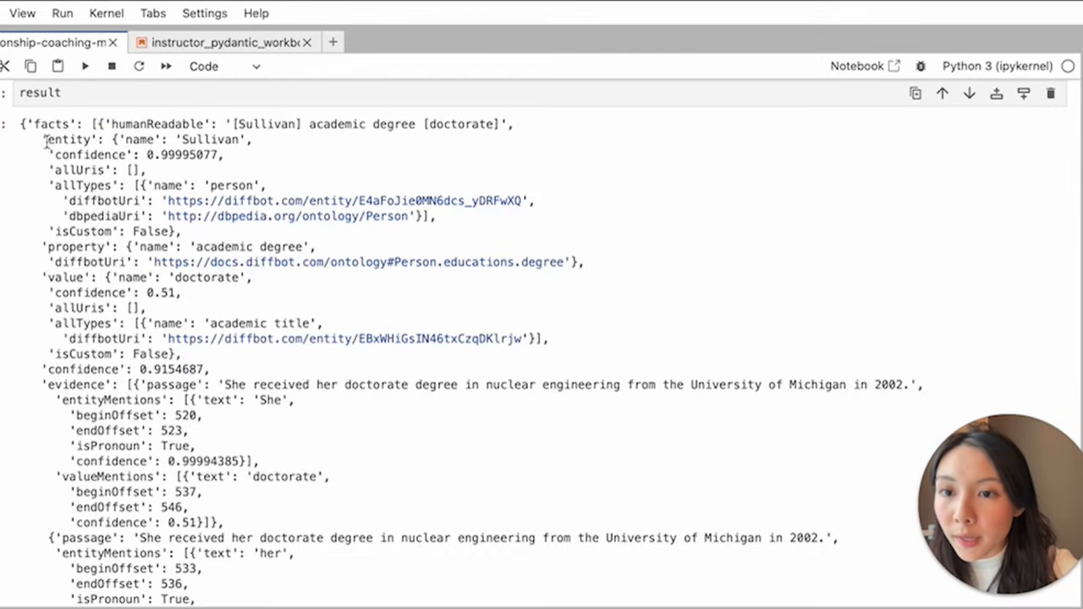
pyautogui.scroll(-3)
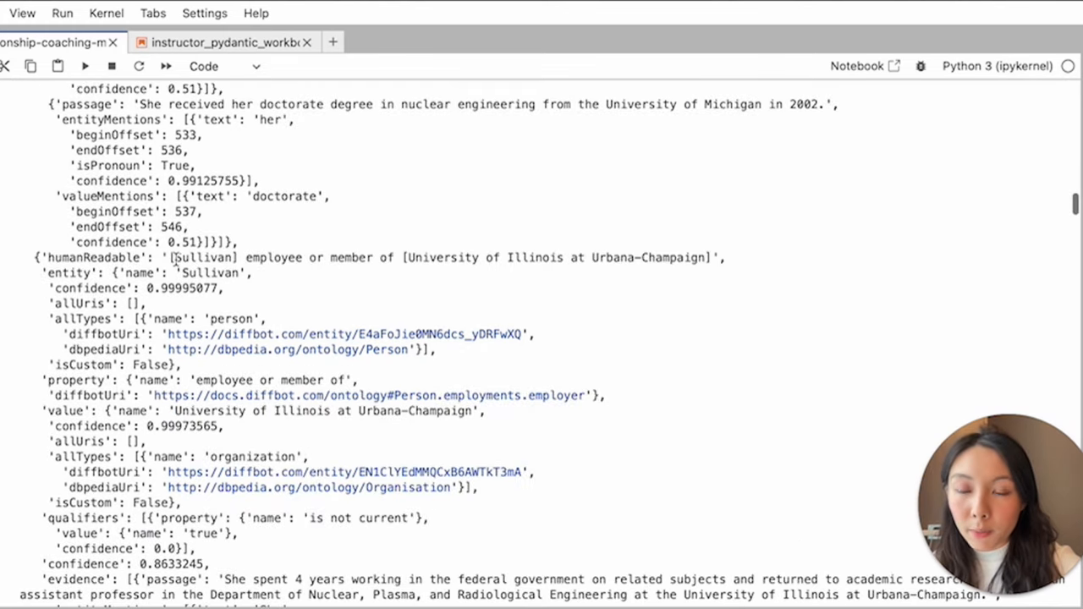
pyautogui.scroll(-3)
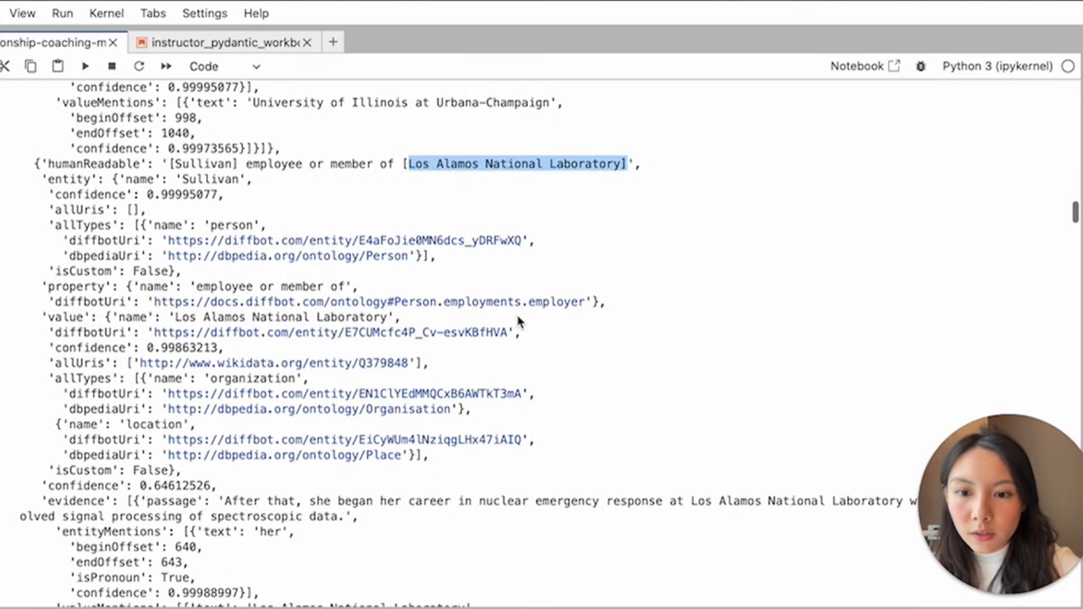
pyautogui.scroll(-3)
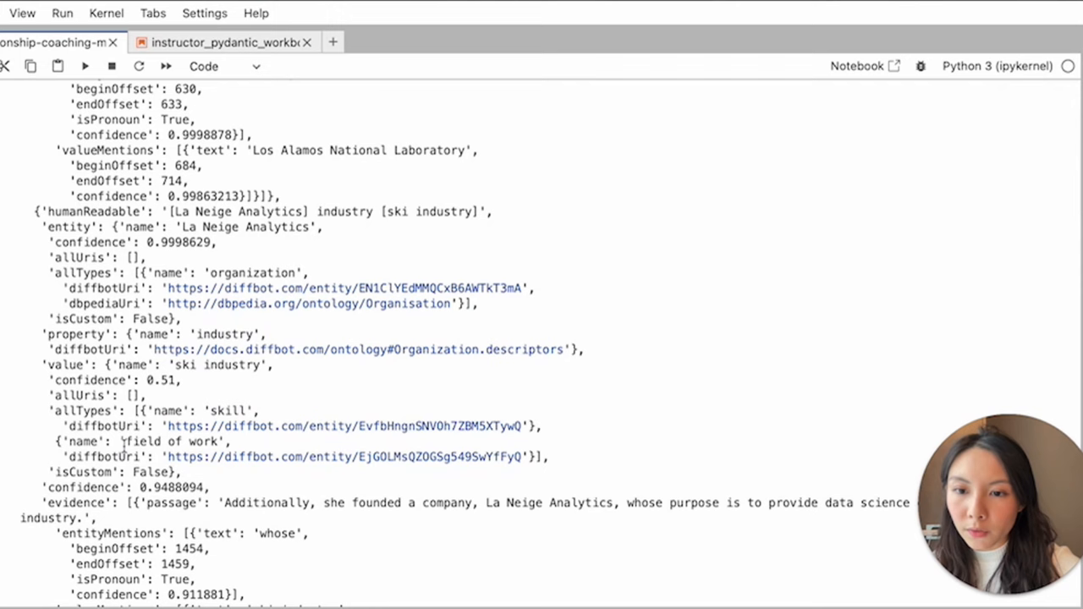
pyautogui.scroll(3)
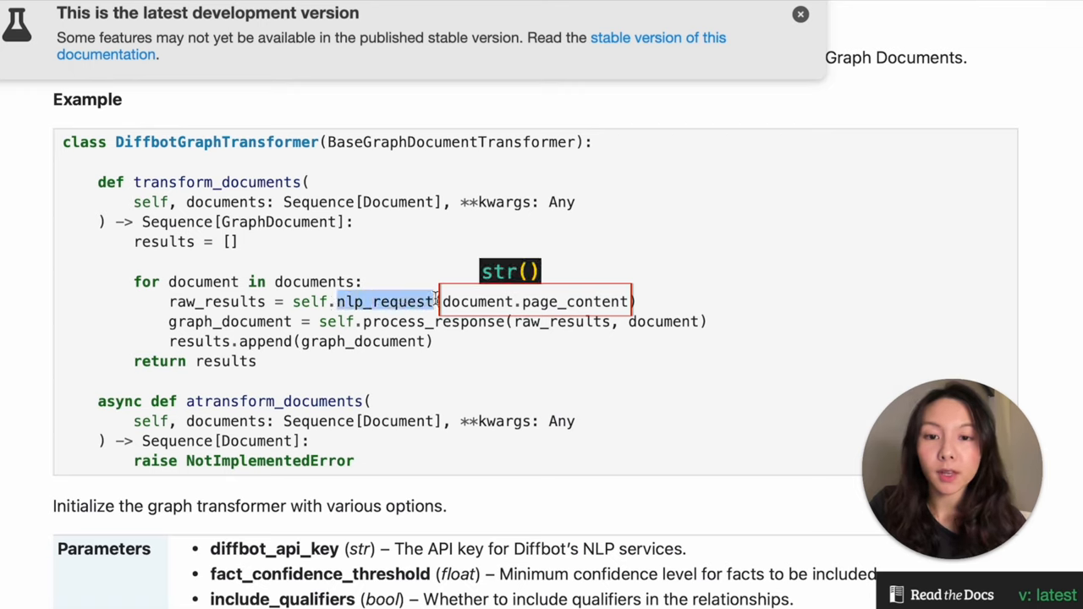
pyautogui.moveTo(216, 301)
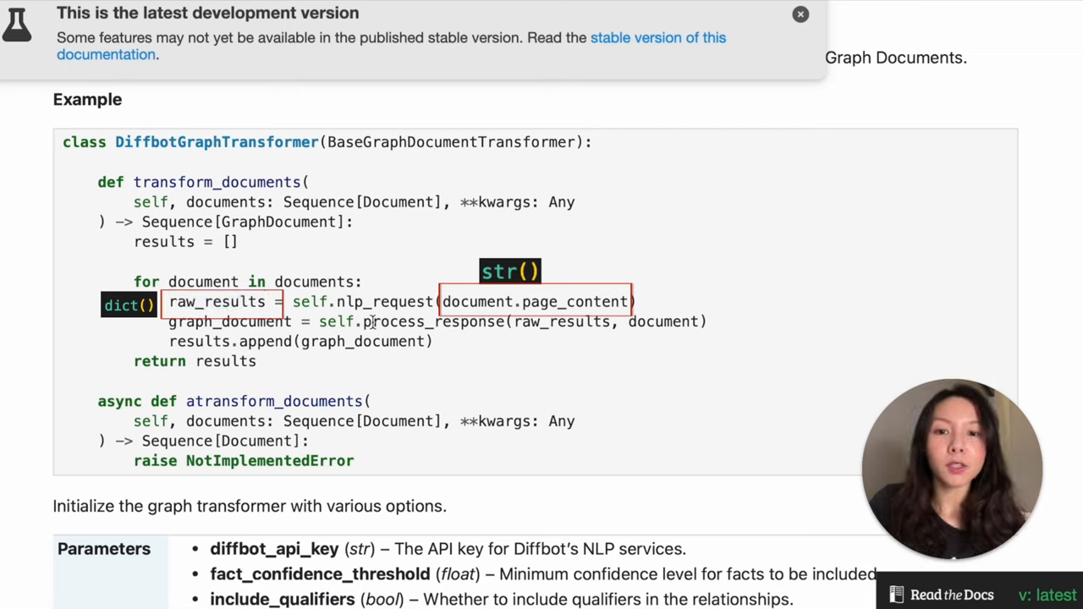
pyautogui.doubleClick(432, 321)
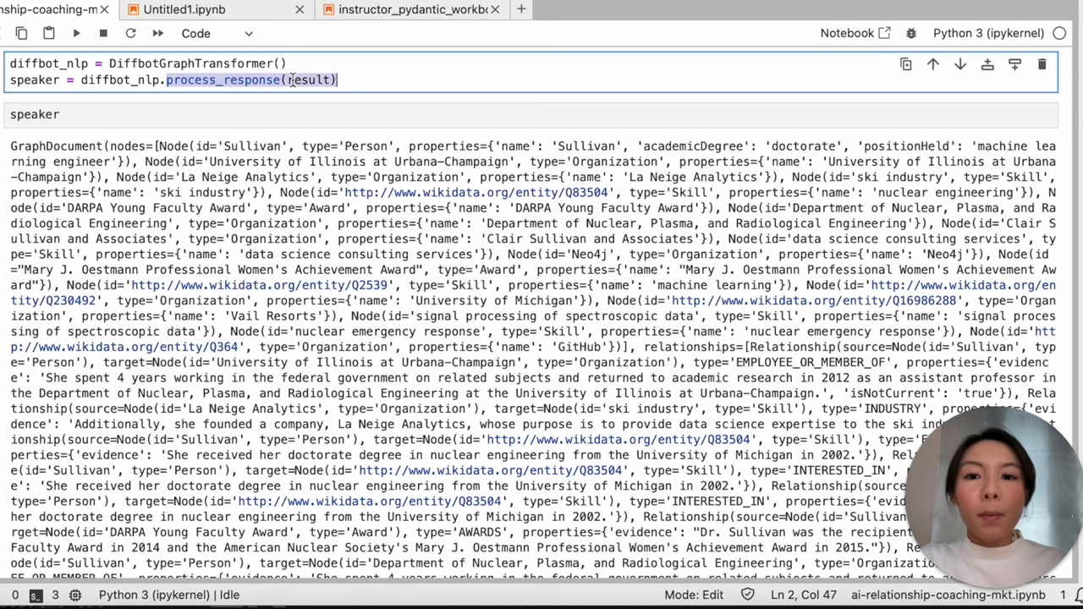
# - Run the cells listing the speaker graph document's extracted nodes and relationships
pyautogui.click(308, 79)
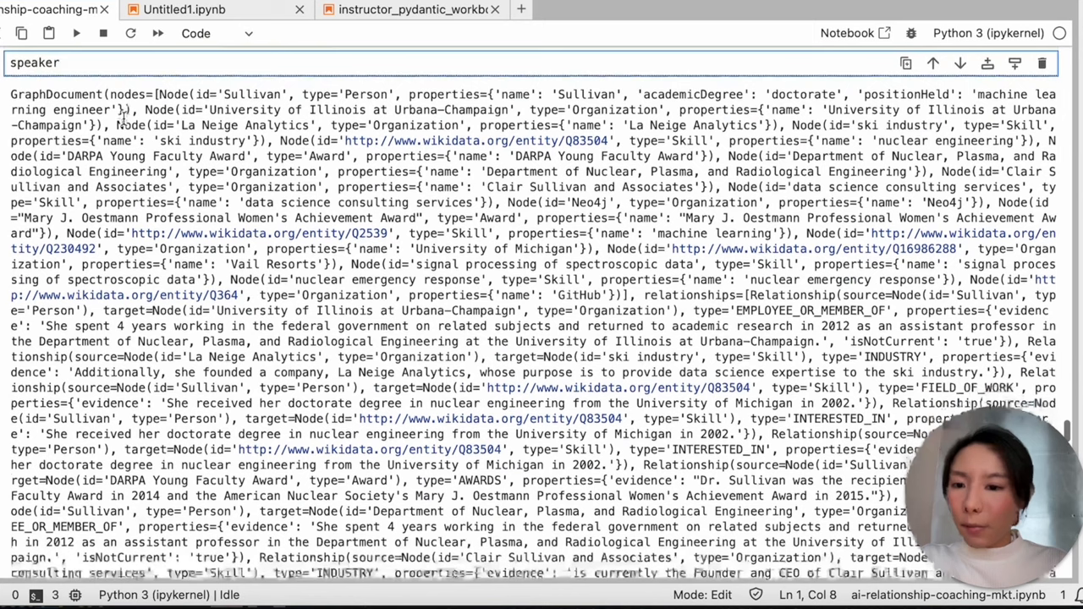
pyautogui.press('Escape')
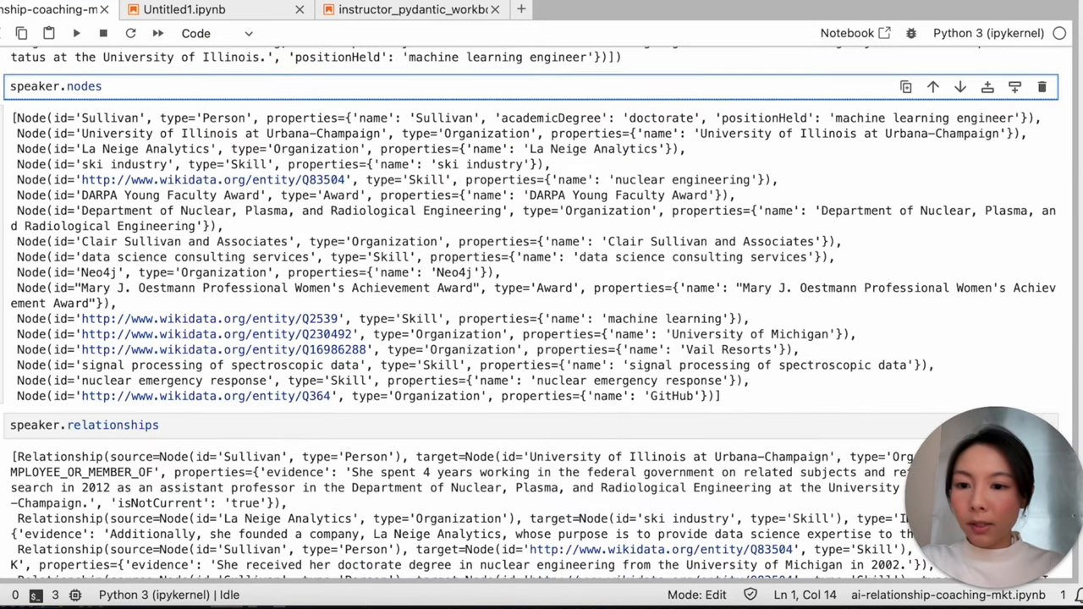
pyautogui.scroll(-3)
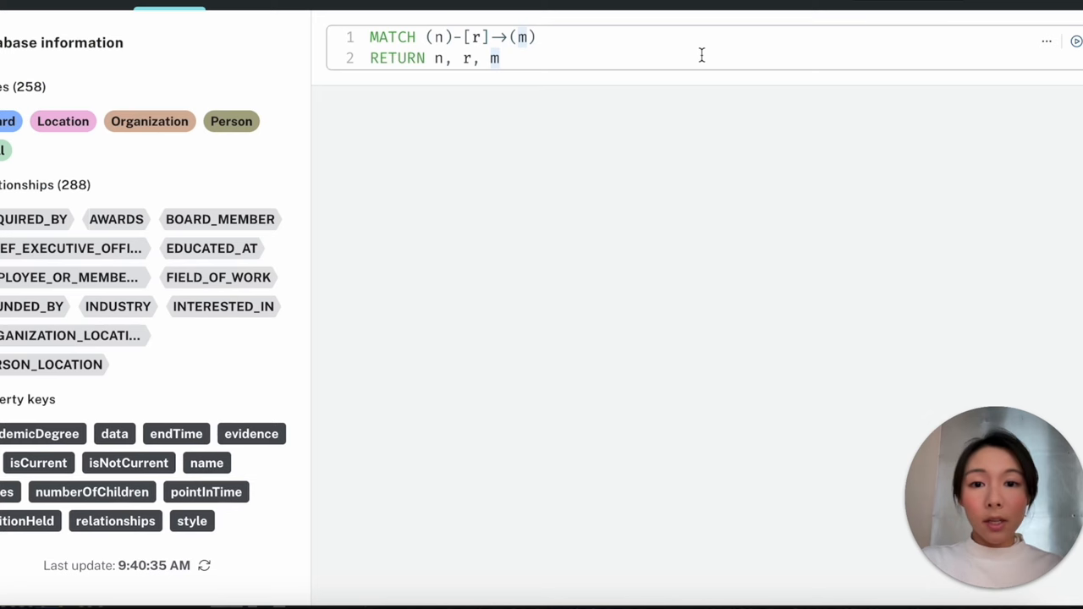
# - Run MATCH (n)-[r]->(m) RETURN n, r, m and expand the graph result to fullscreen
pyautogui.click(1076, 41)
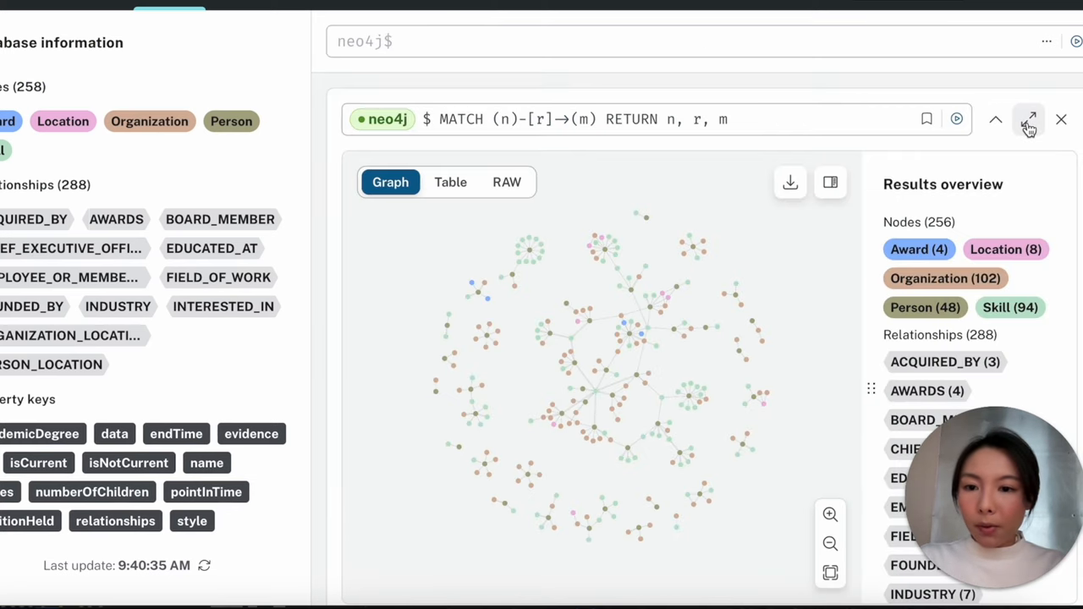
pyautogui.click(1029, 118)
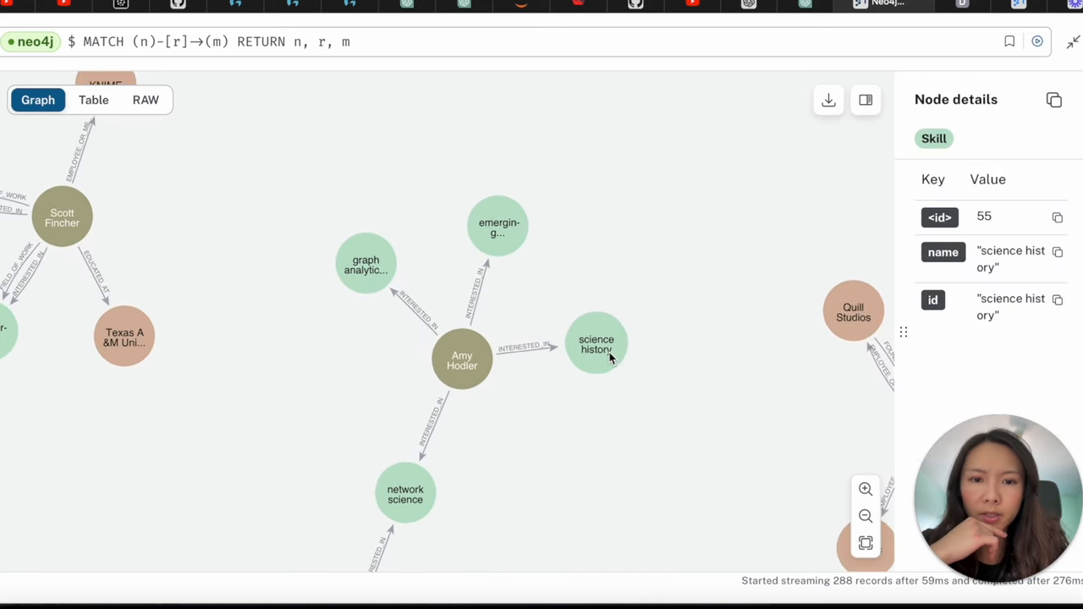
pyautogui.click(937, 5)
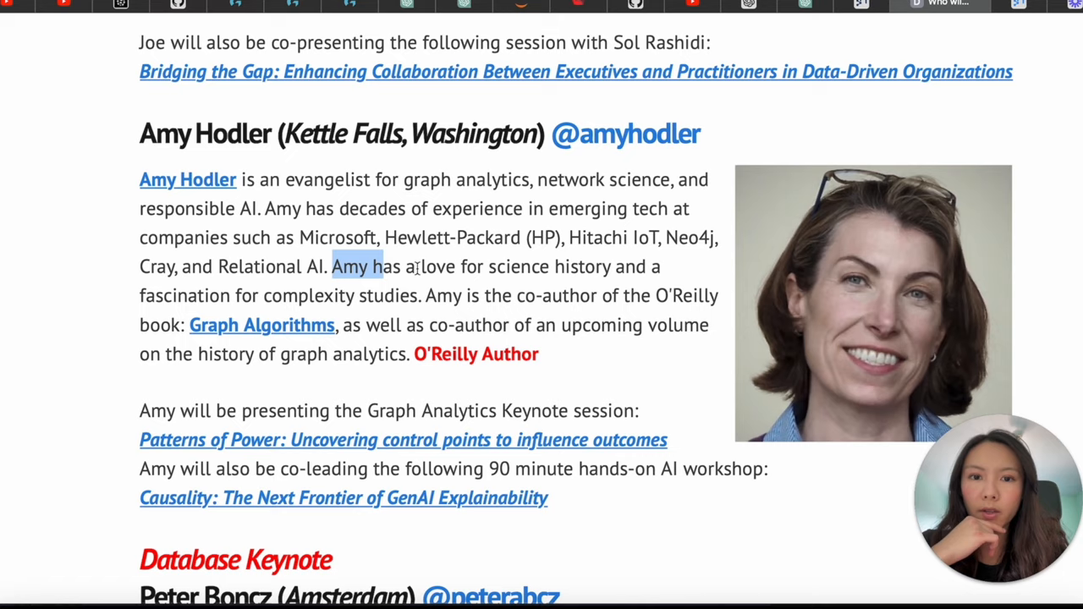
pyautogui.click(884, 7)
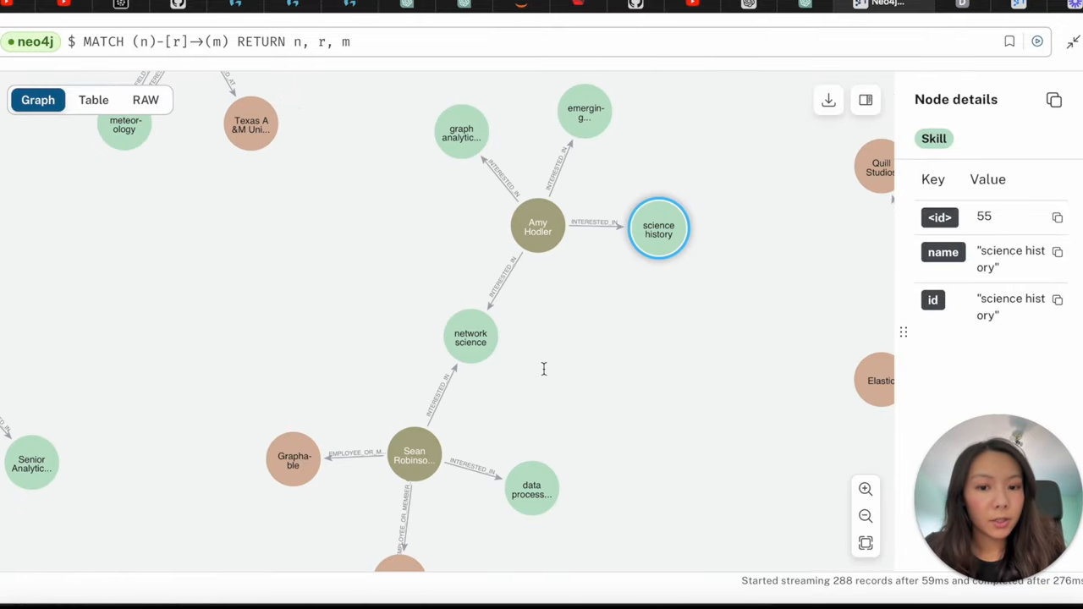
pyautogui.moveTo(474, 217)
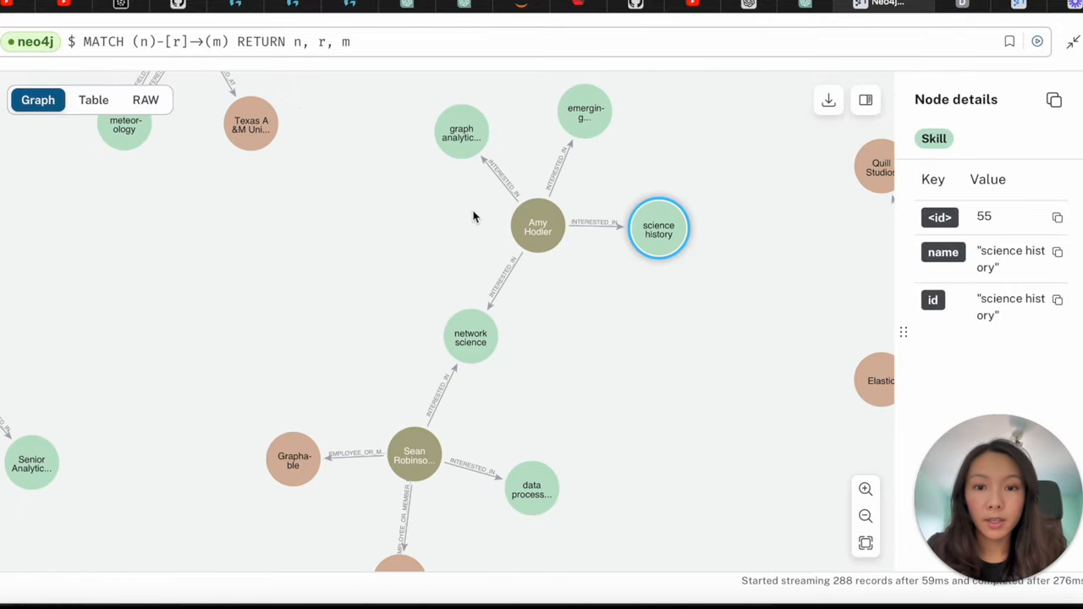
pyautogui.click(538, 228)
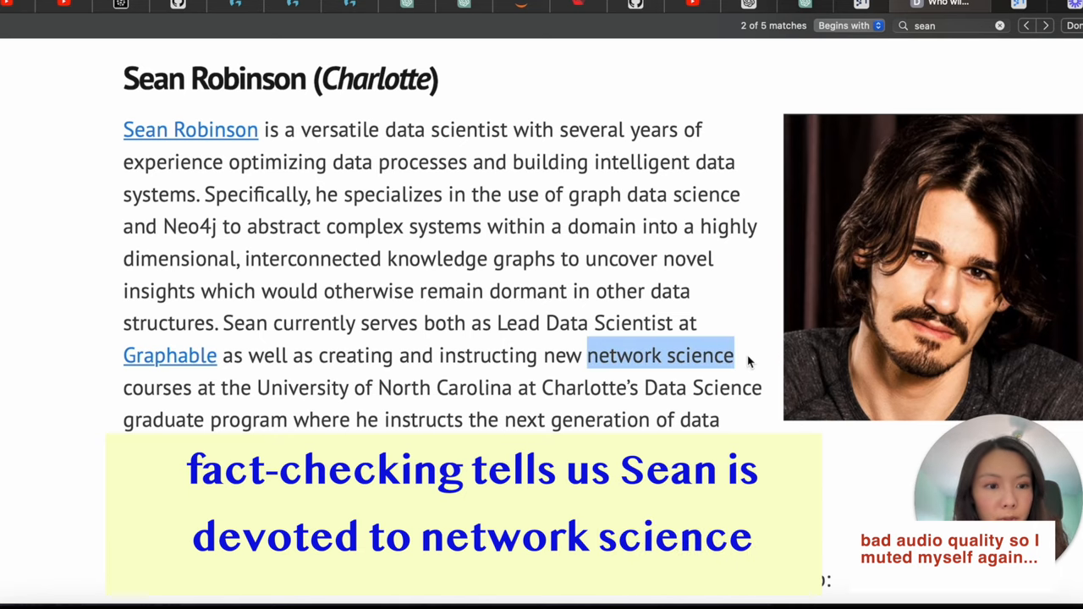
pyautogui.click(884, 7)
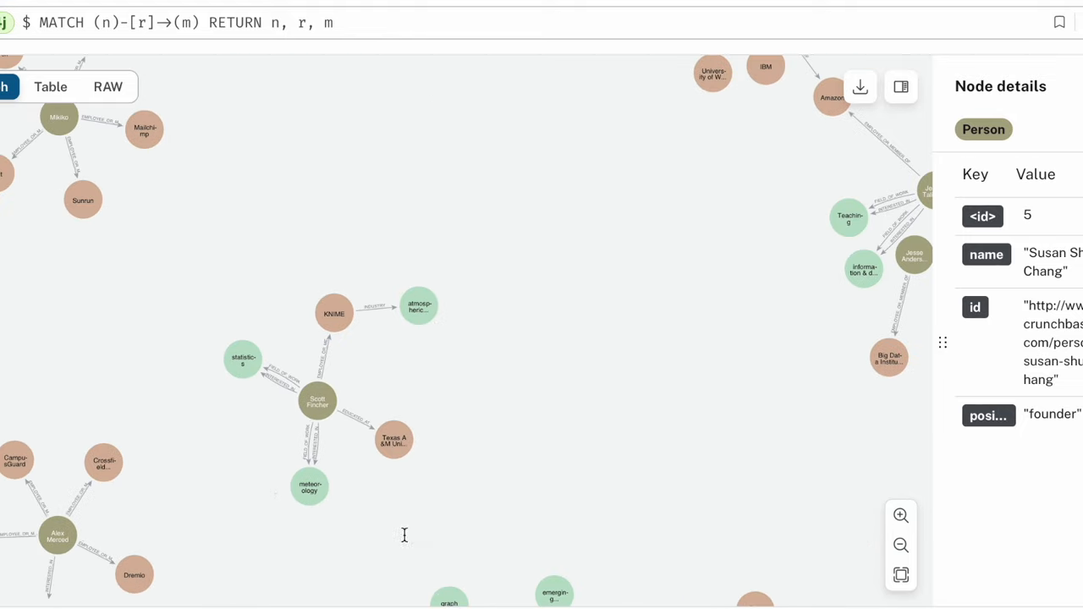
pyautogui.click(408, 240)
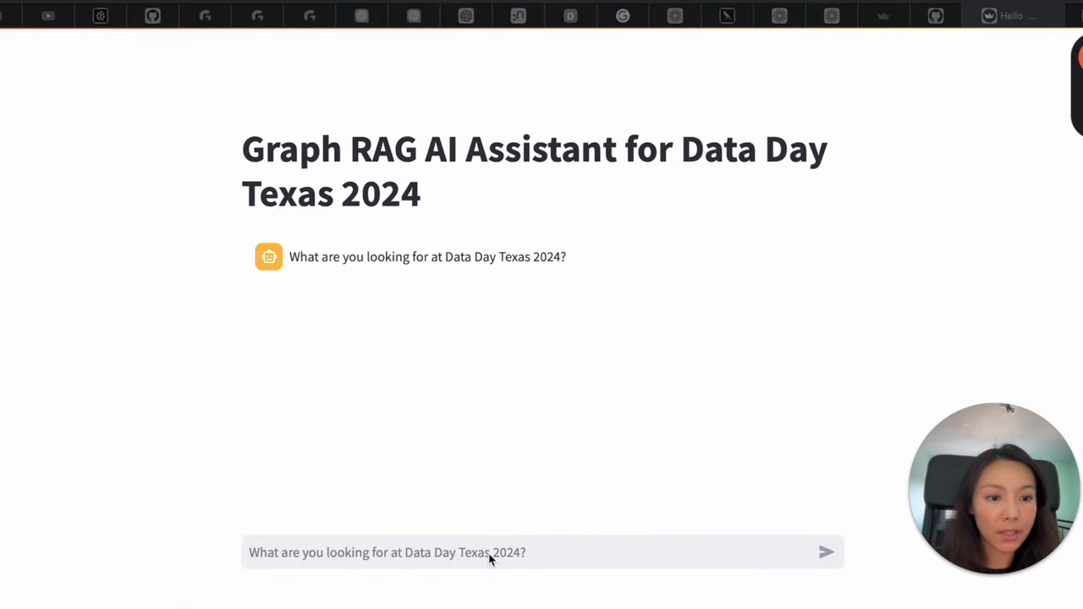
# - Ask the assistant 'Who are the experts in graph analytics'
pyautogui.write('Who')
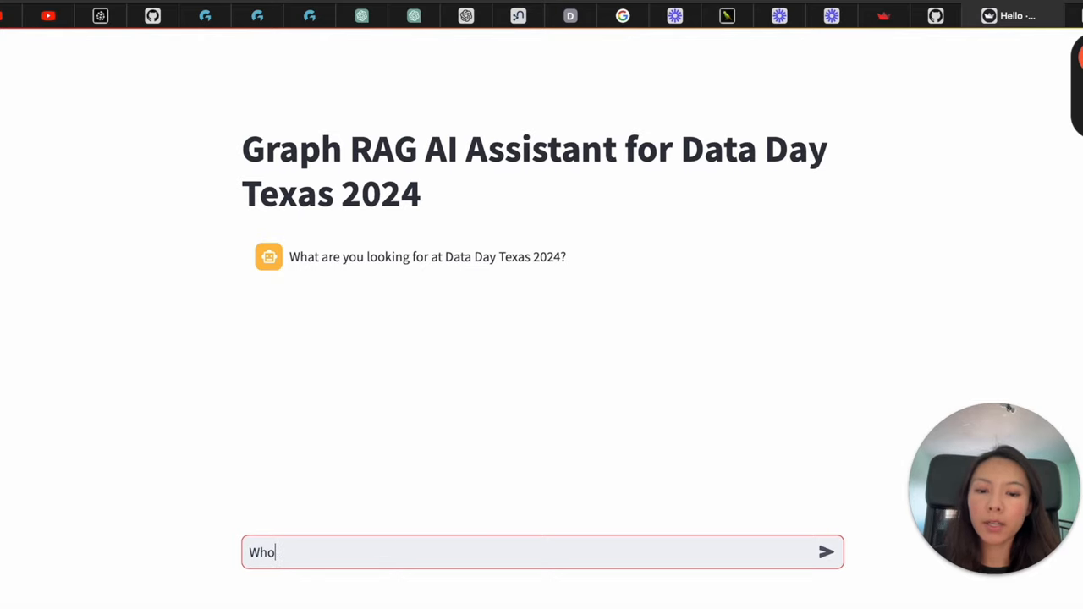
pyautogui.write('are the experts')
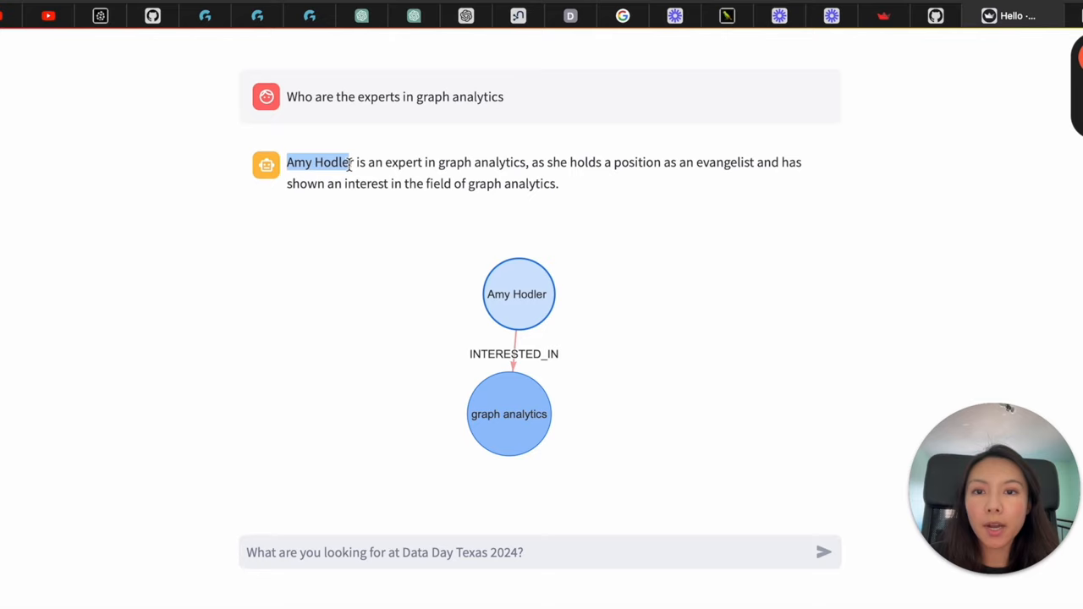
pyautogui.moveTo(660, 376)
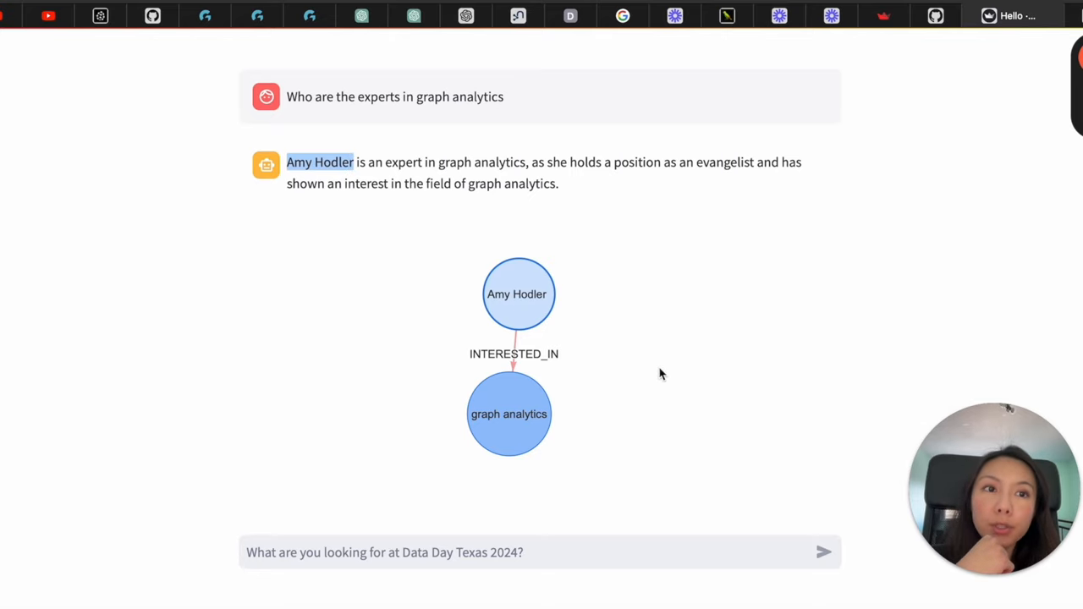
pyautogui.moveTo(936, 15)
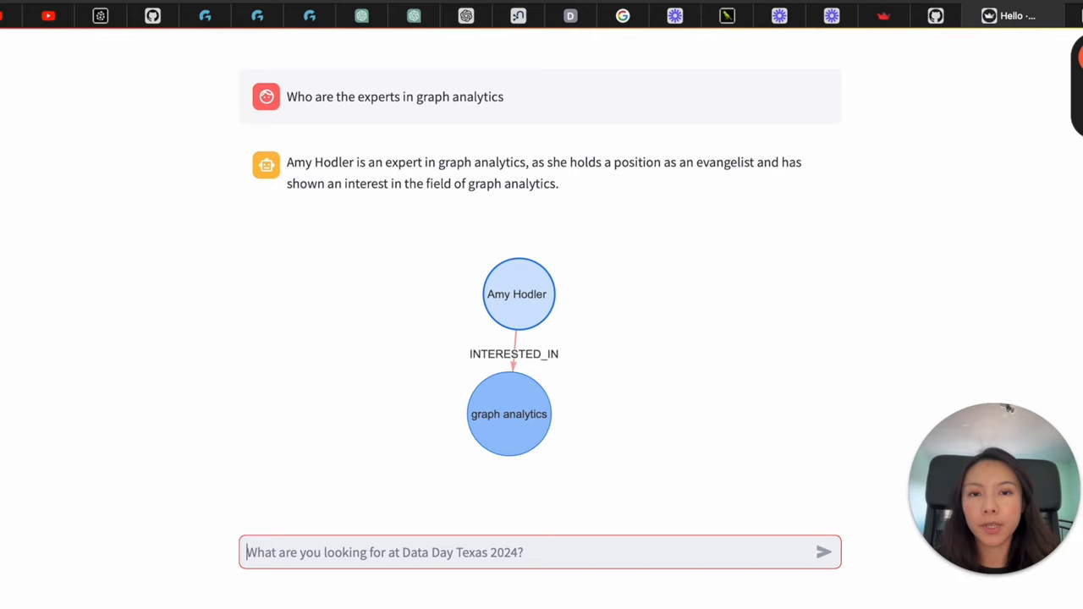
# - Ask 'Who are the experts in computer science' and start a follow-up 'Tell' question
pyautogui.write('Who are')
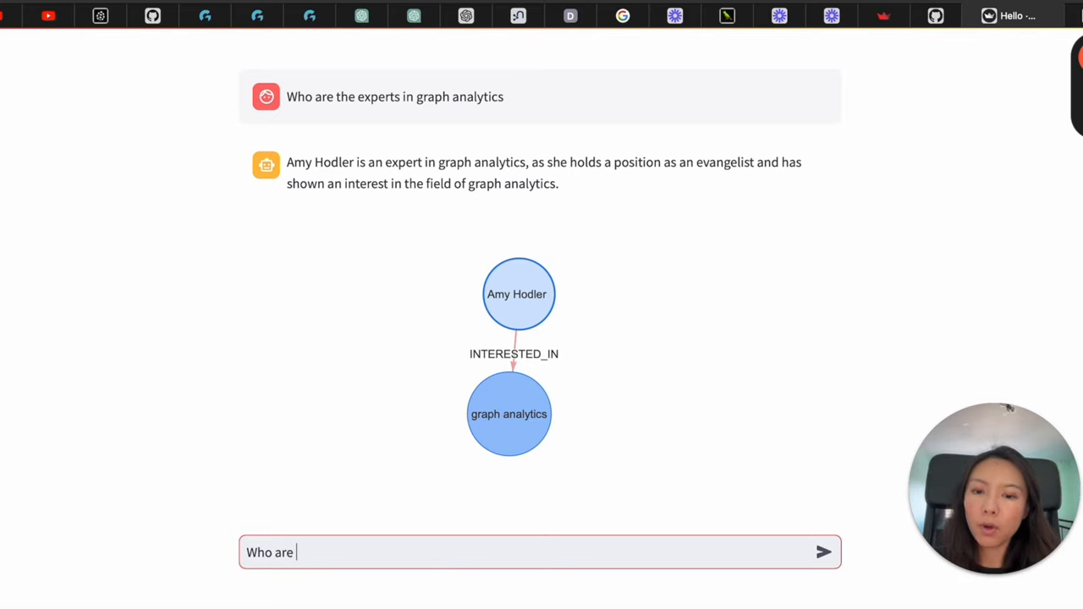
pyautogui.write('the experts in')
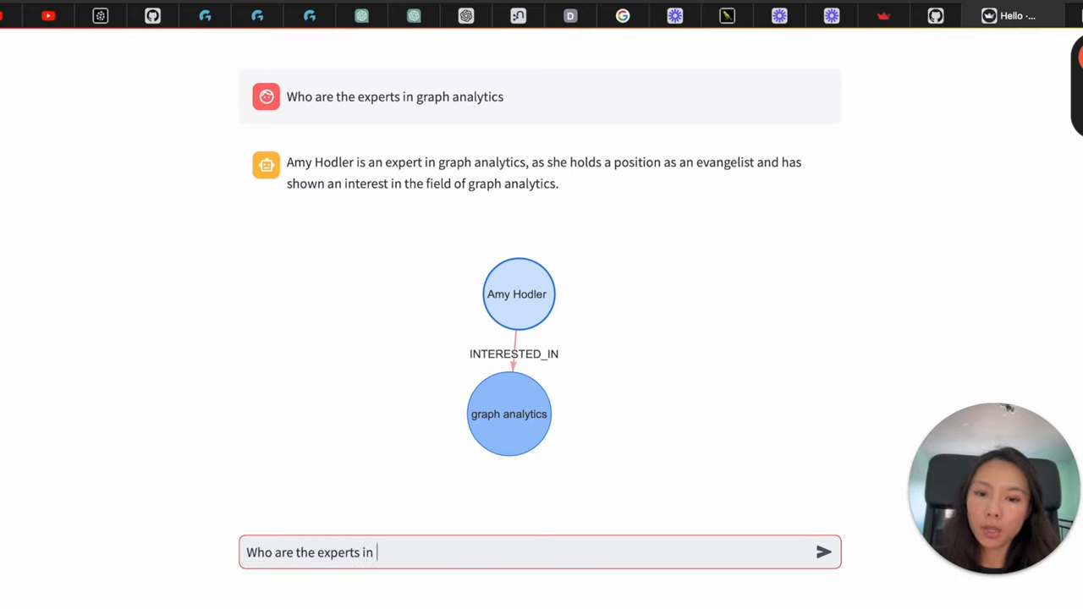
pyautogui.write('computer science')
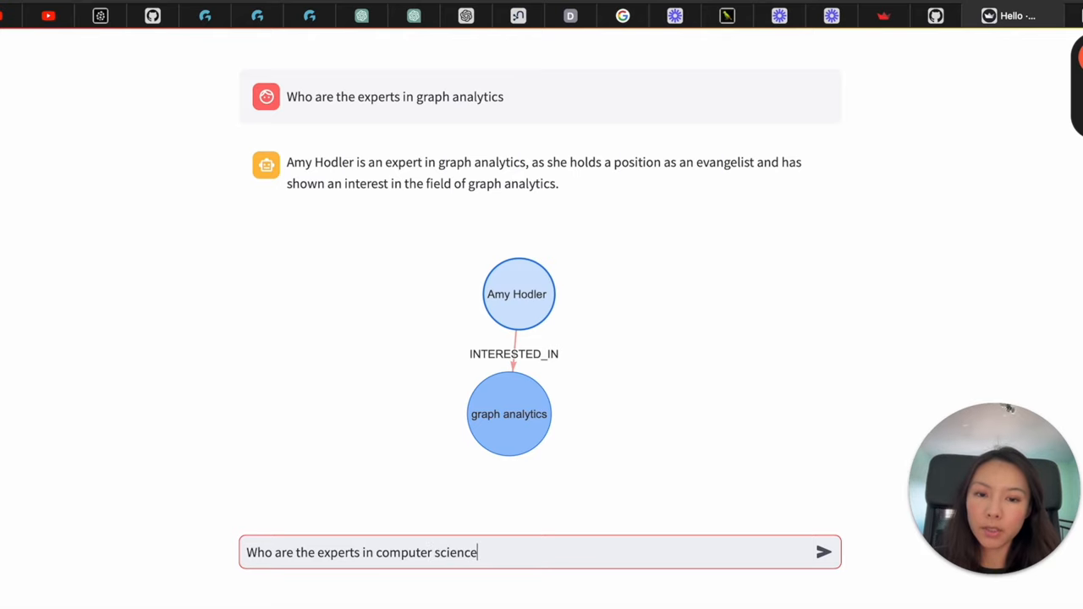
pyautogui.click(822, 551)
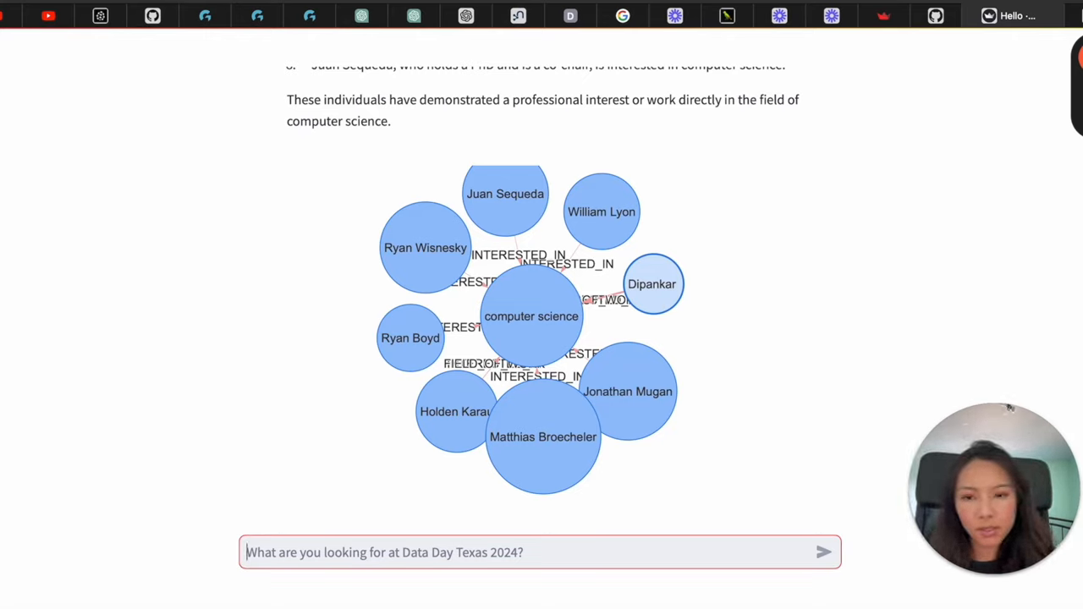
pyautogui.write('Tell')
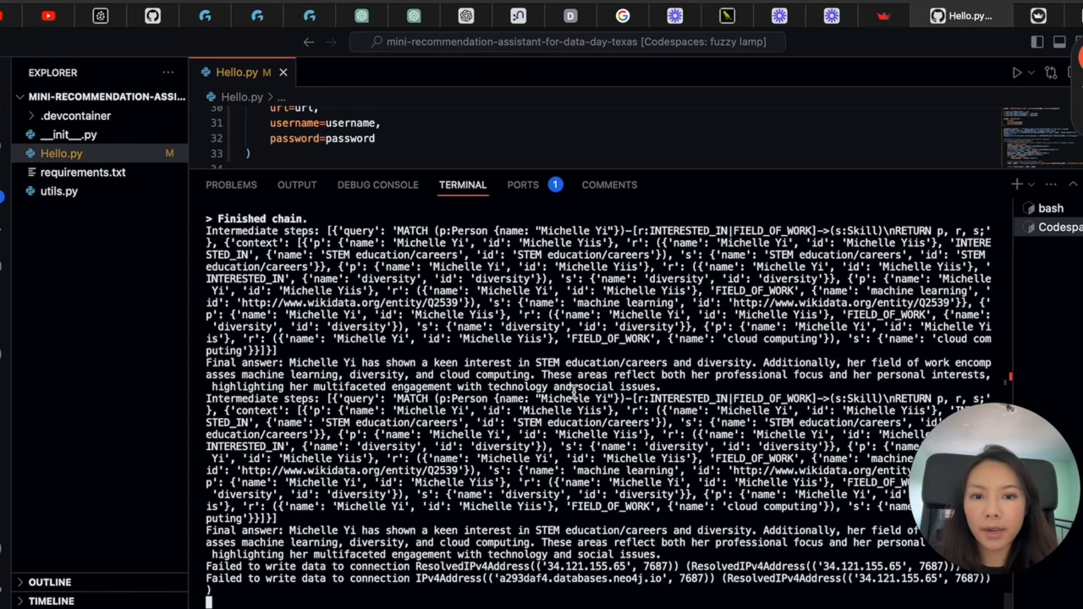
# - Review the GraphCypherQAChain terminal output, then return to the Streamlit assistant
pyautogui.scroll(3)
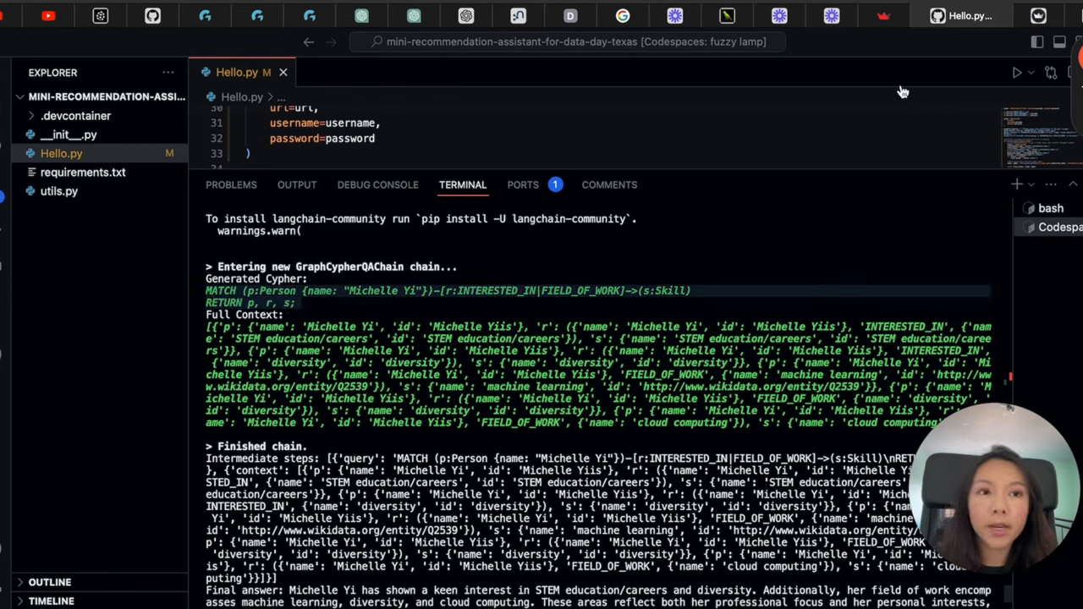
pyautogui.click(542, 15)
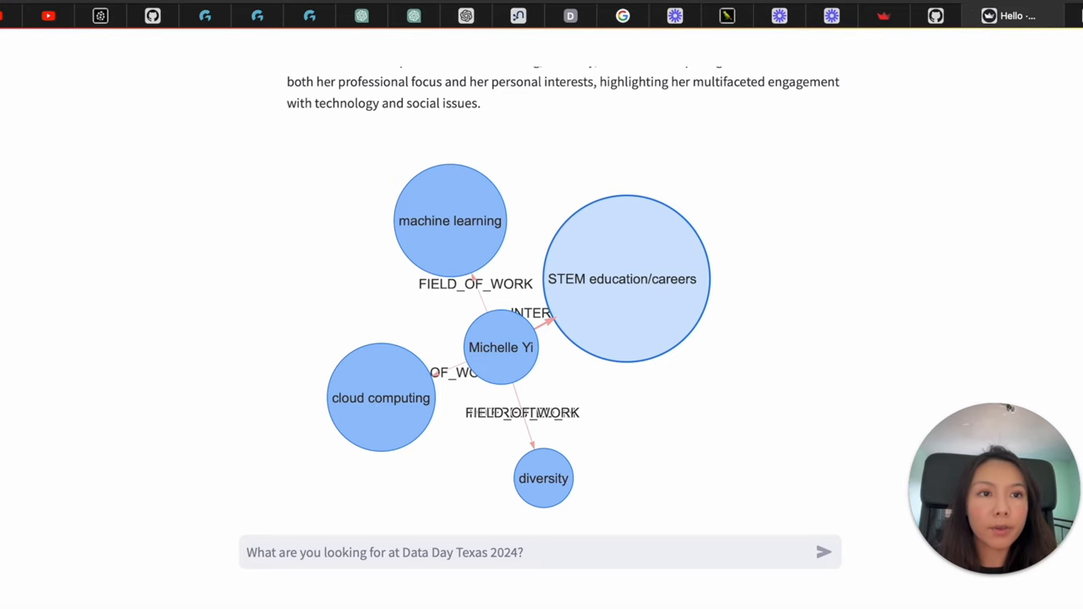
pyautogui.click(544, 16)
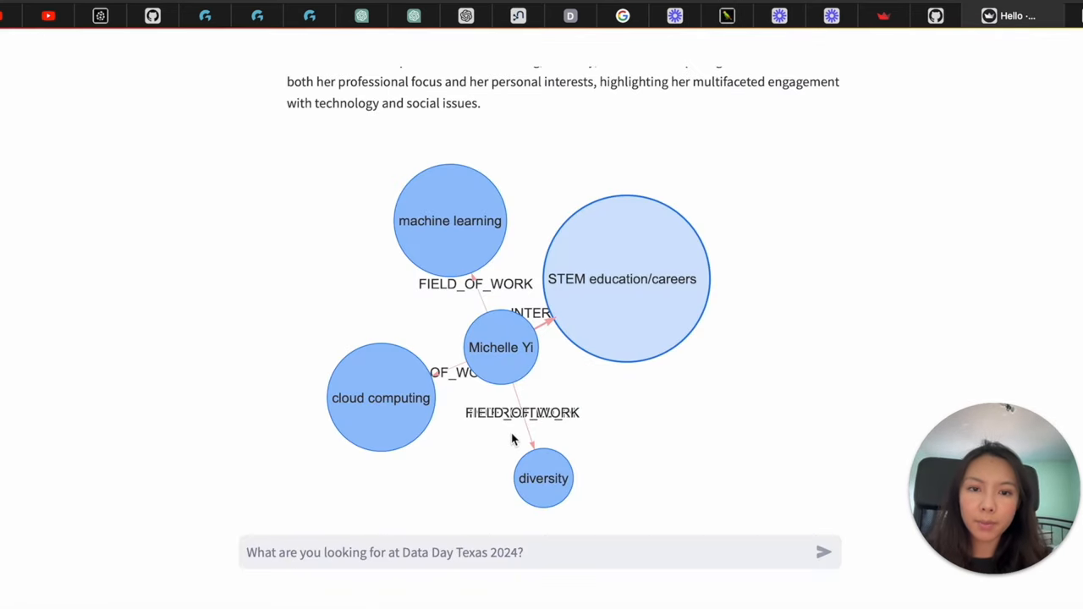
pyautogui.scroll(3)
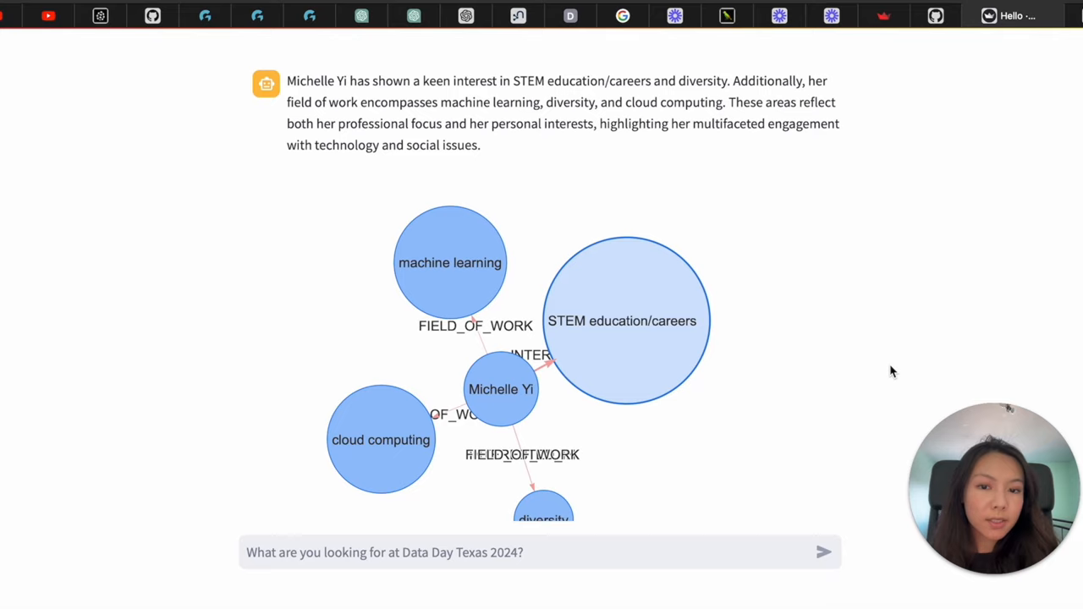